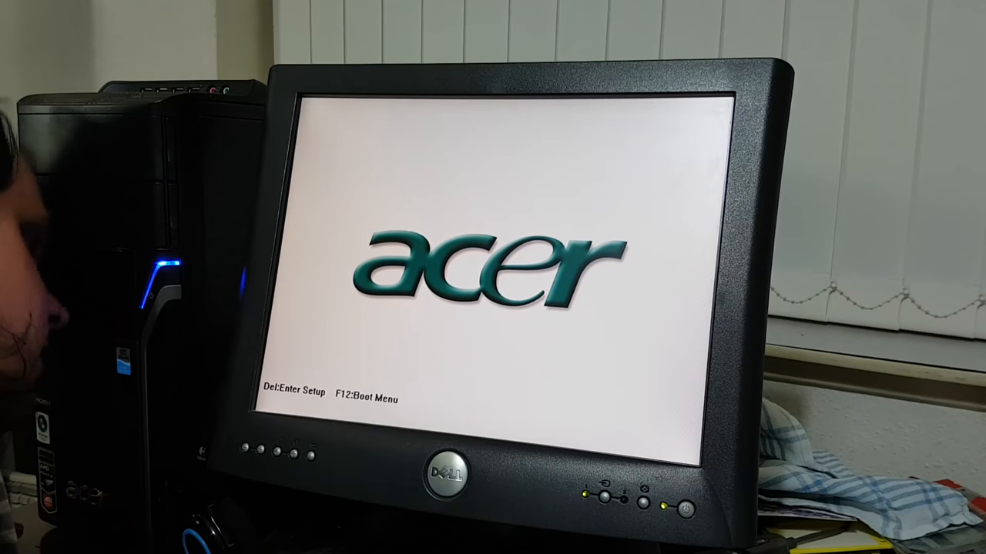
Boot the Acer PC from the CD drive via the F12 boot device list into Hiren's BootCD 15.2.
key(f12)
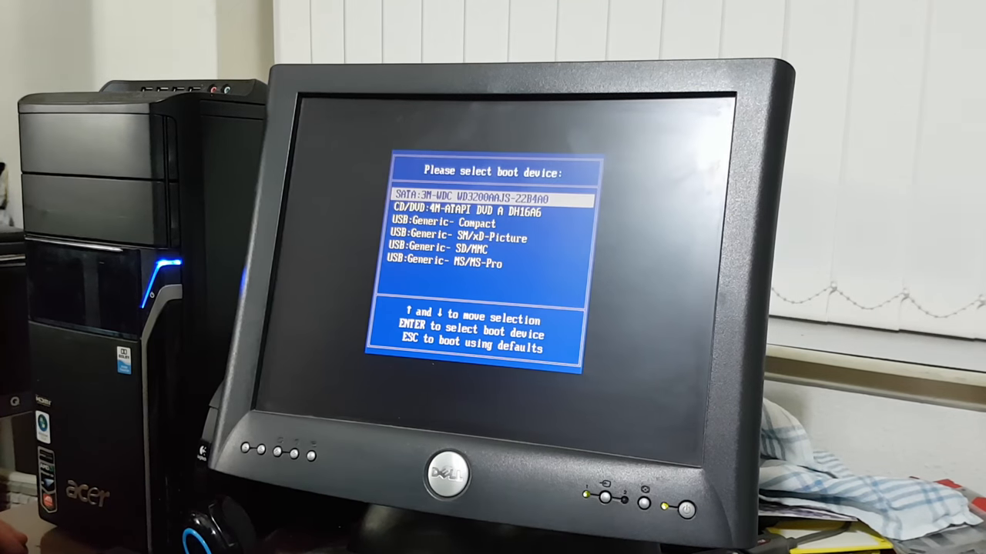
key(down)
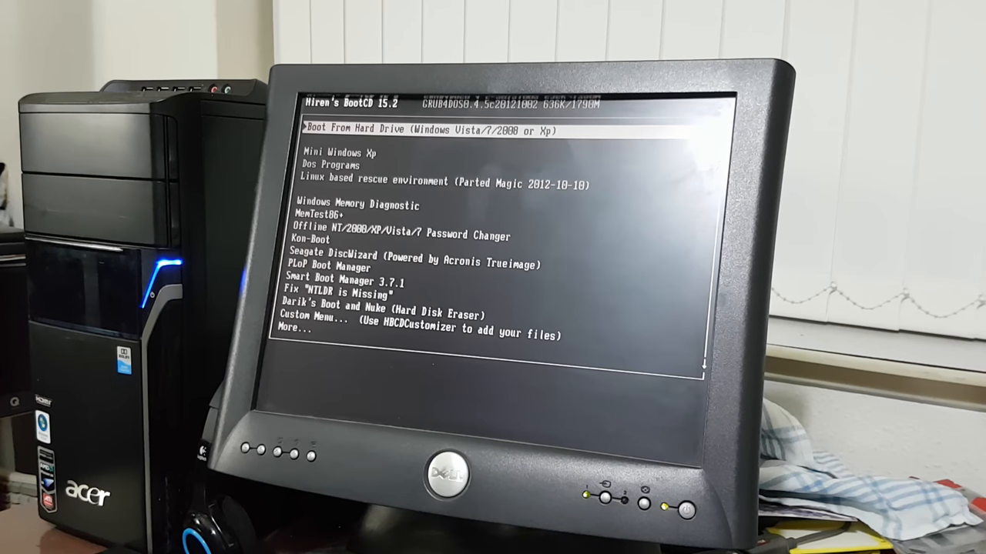
key(down)
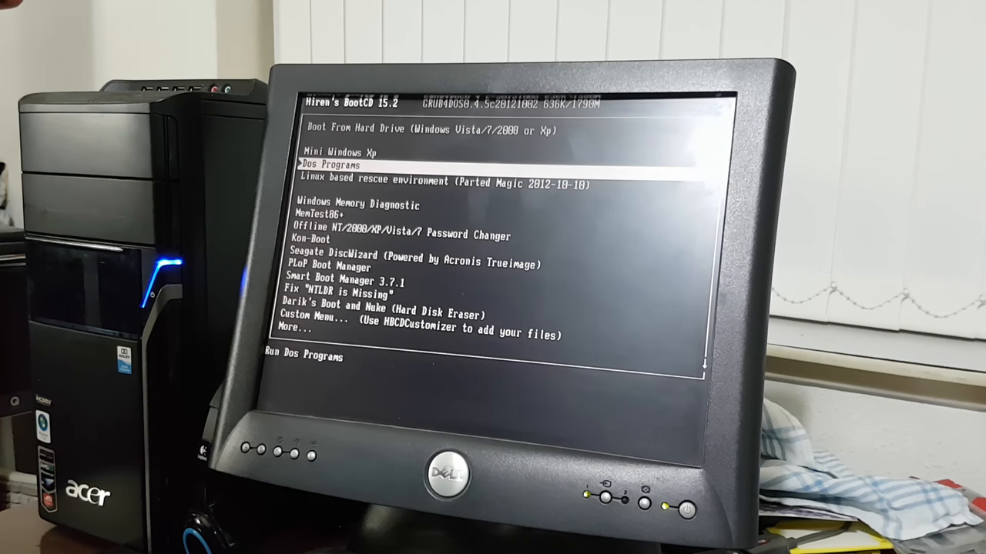
key(up)
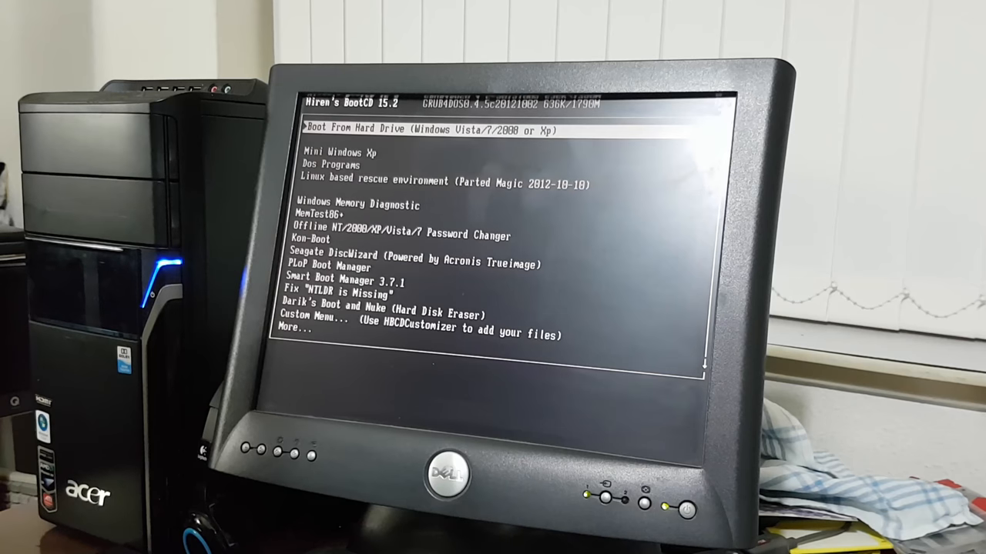
Start the Parted Magic rescue environment from the Hiren's BootCD menu.
key(down)
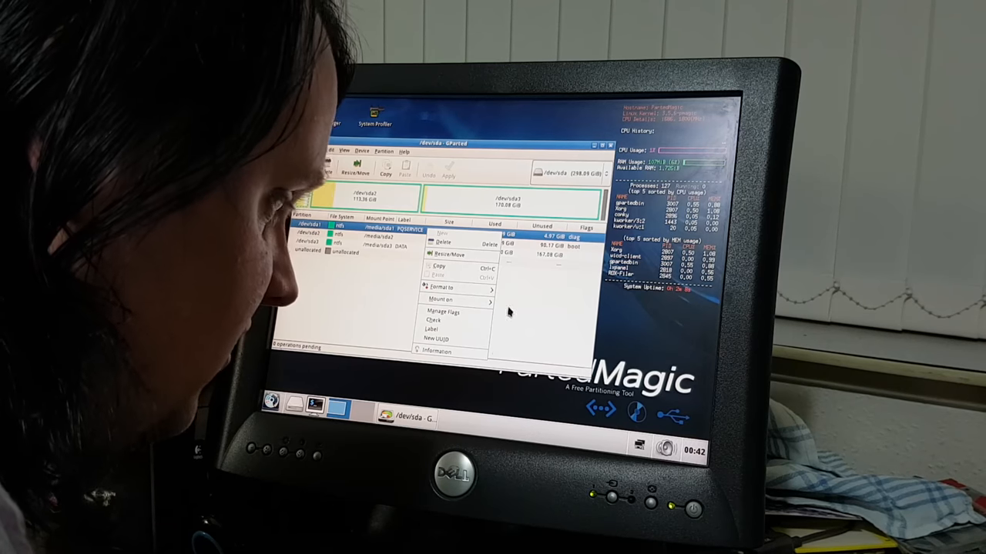
mouse_move(439, 299)
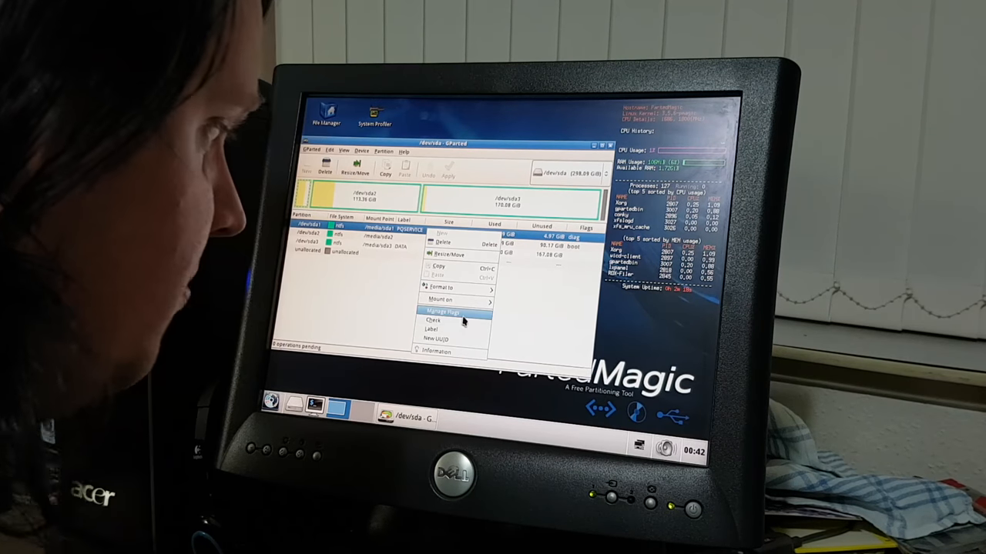
Enable the boot flag on /dev/sda1 in Manage Flags and close the dialog.
click(441, 311)
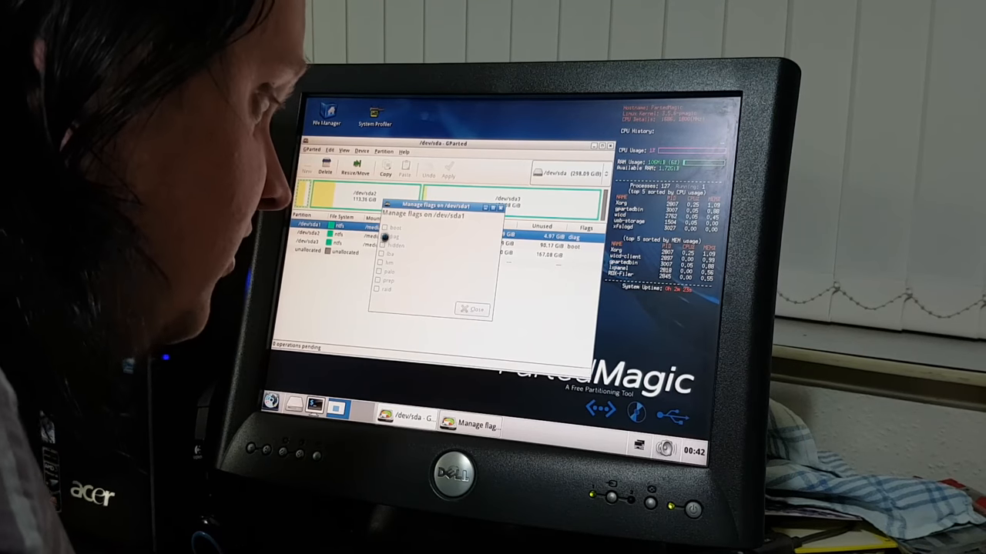
click(381, 228)
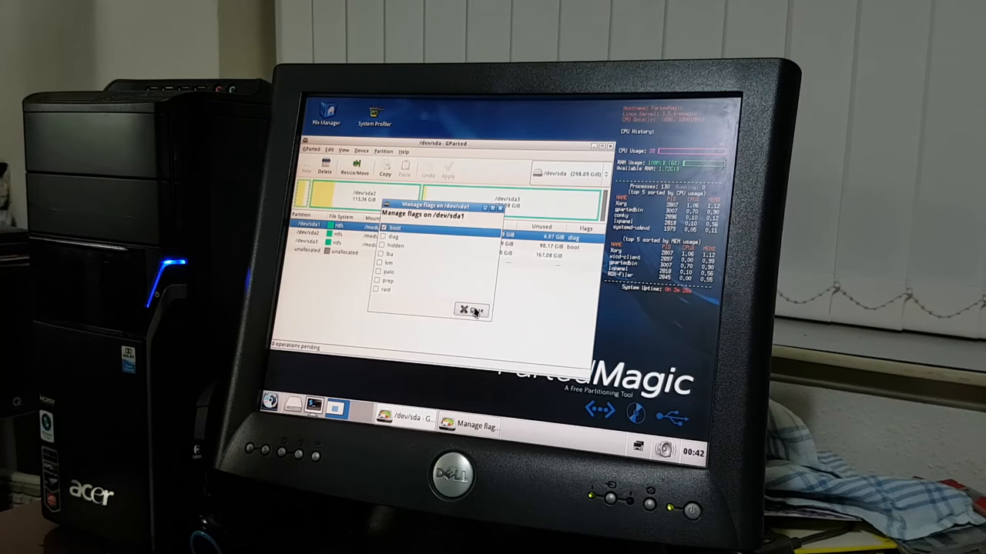
click(470, 310)
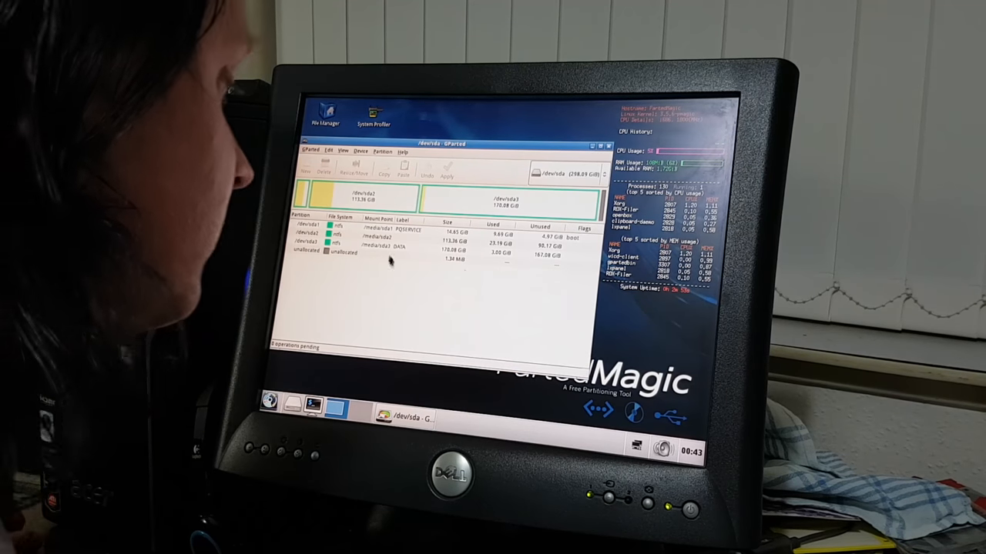
right_click(385, 228)
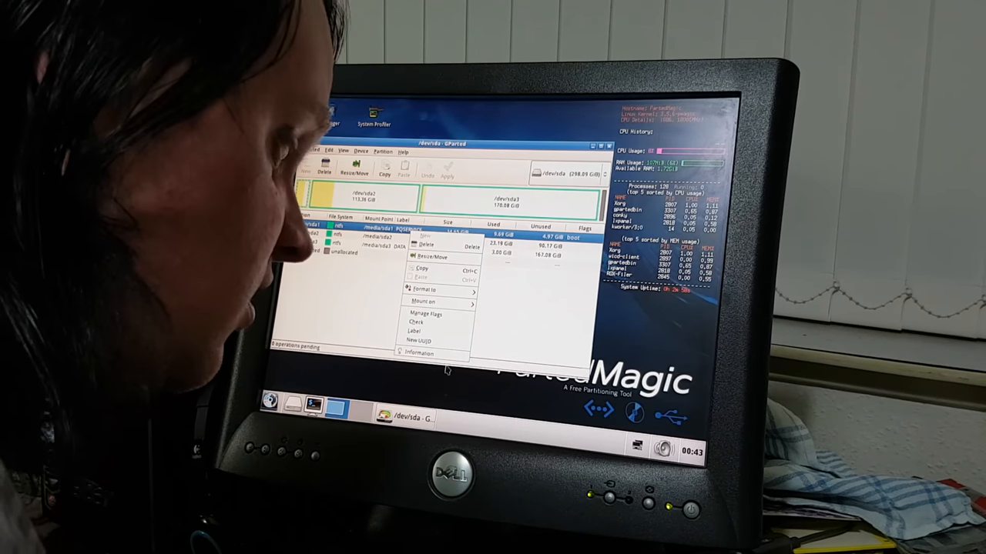
click(419, 353)
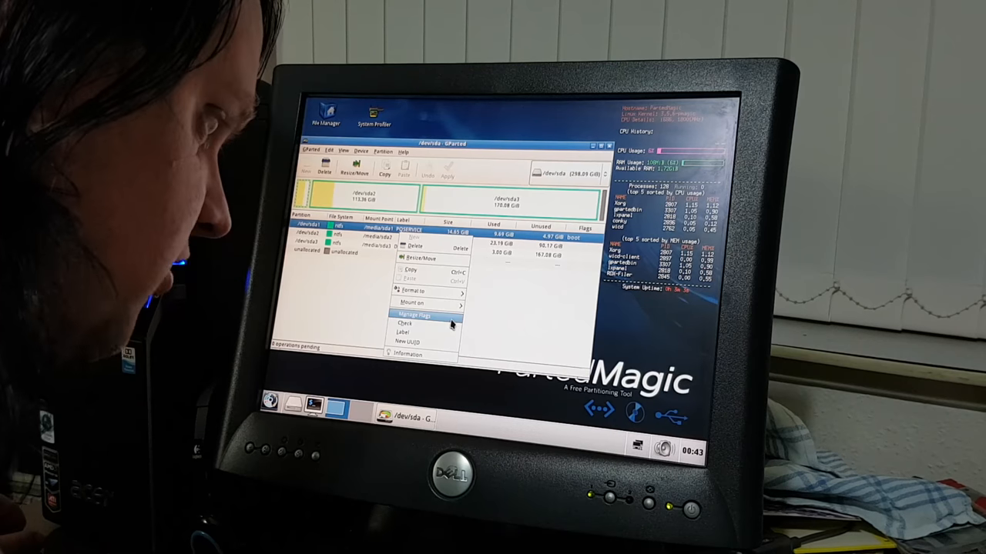
click(416, 314)
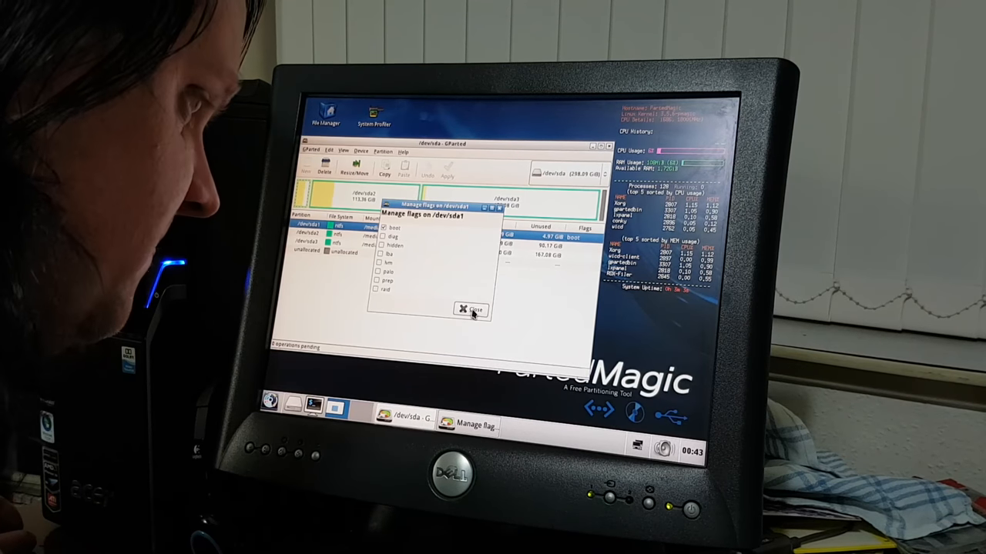
click(468, 310)
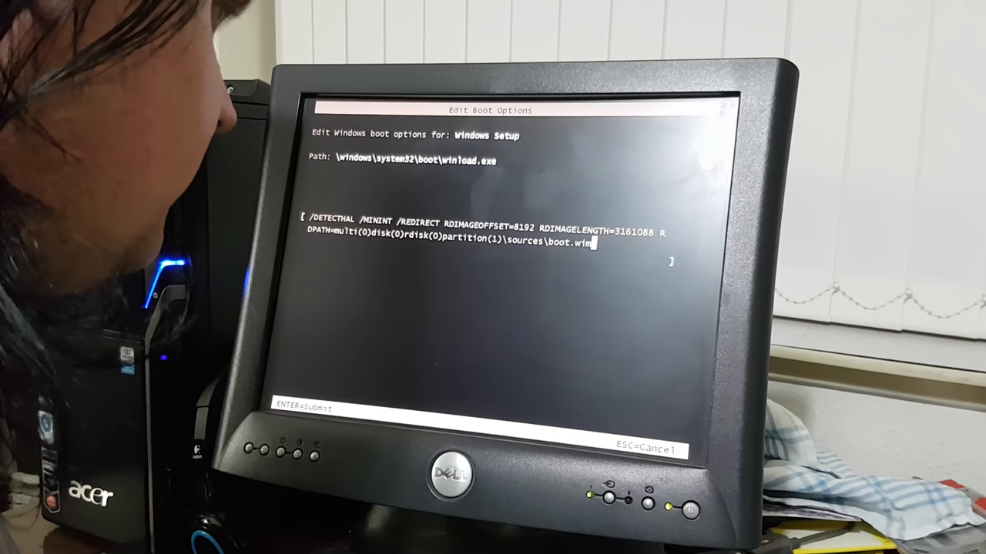
Submit the edited Windows Setup boot options to begin loading the recovery image.
key(enter)
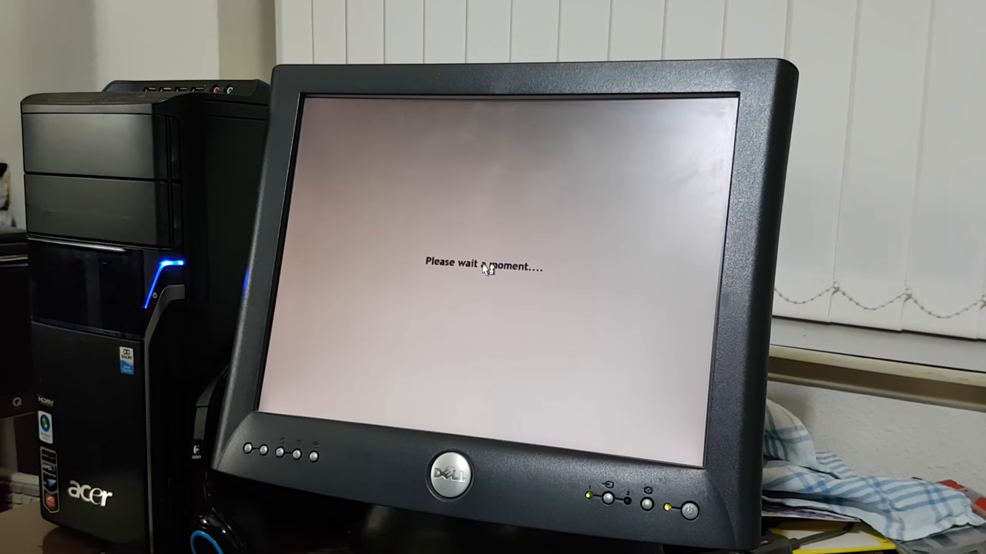
mouse_move(484, 308)
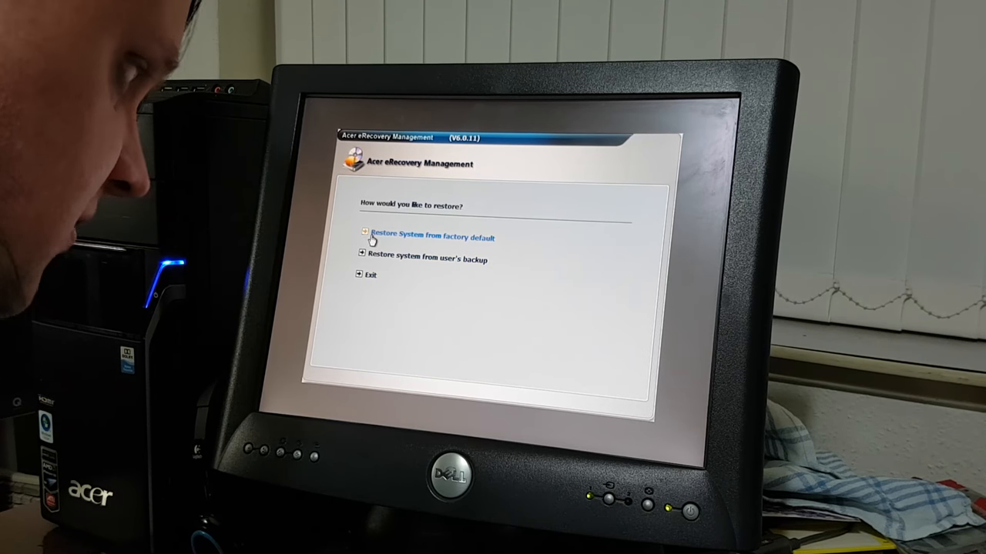
Choose 'Restore system from factory default' as the restore method.
click(431, 237)
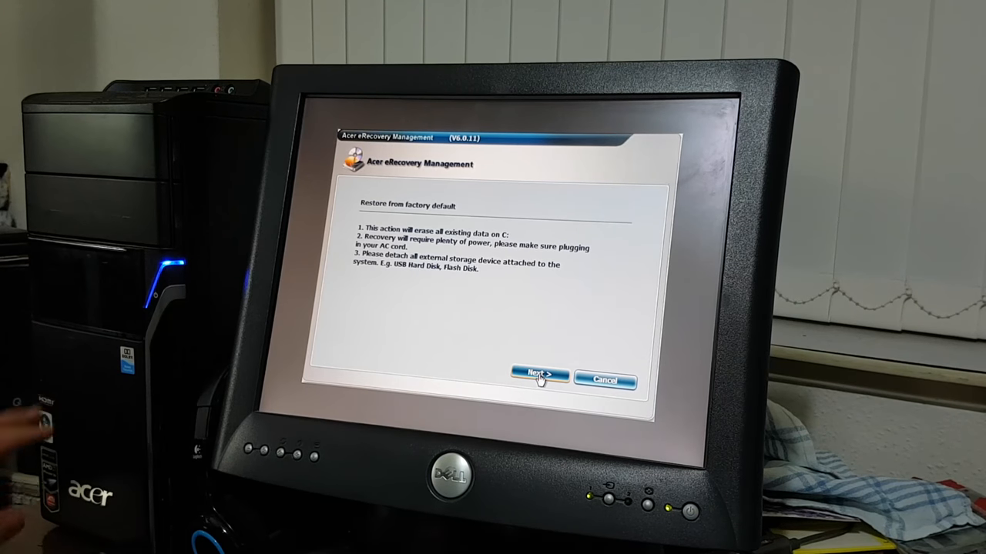
Accept the factory-restore warnings to reach the 113.4 GB destination partition details.
click(540, 376)
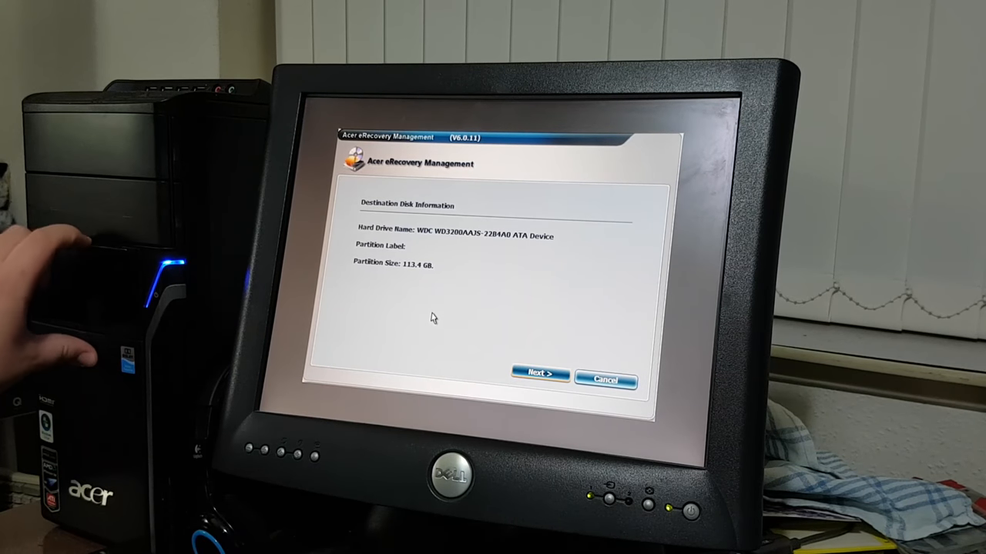
mouse_move(415, 289)
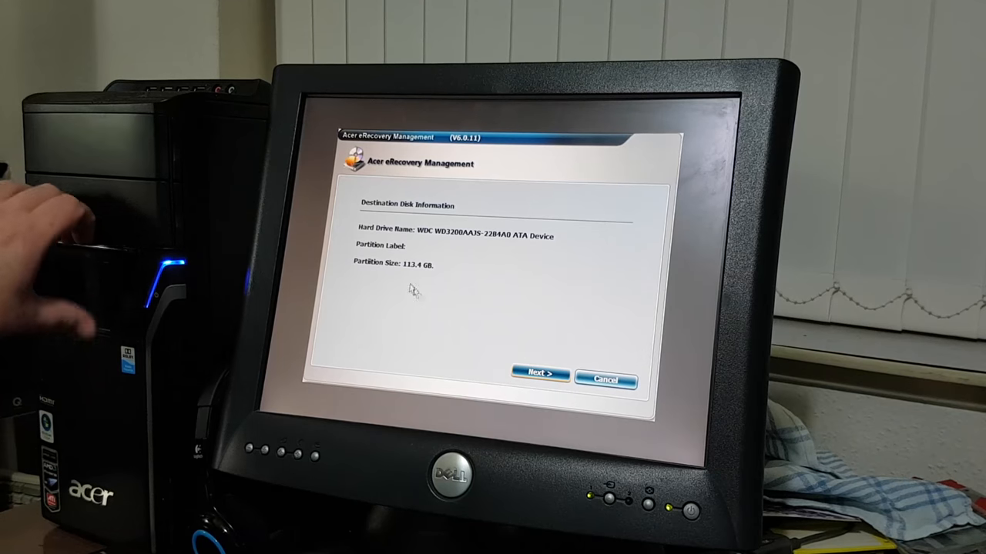
mouse_move(393, 265)
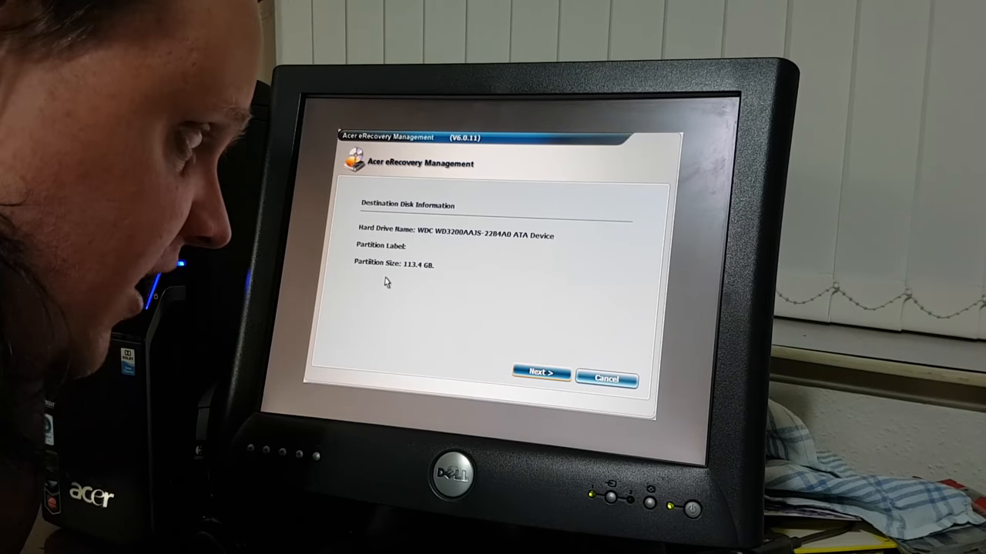
mouse_move(409, 317)
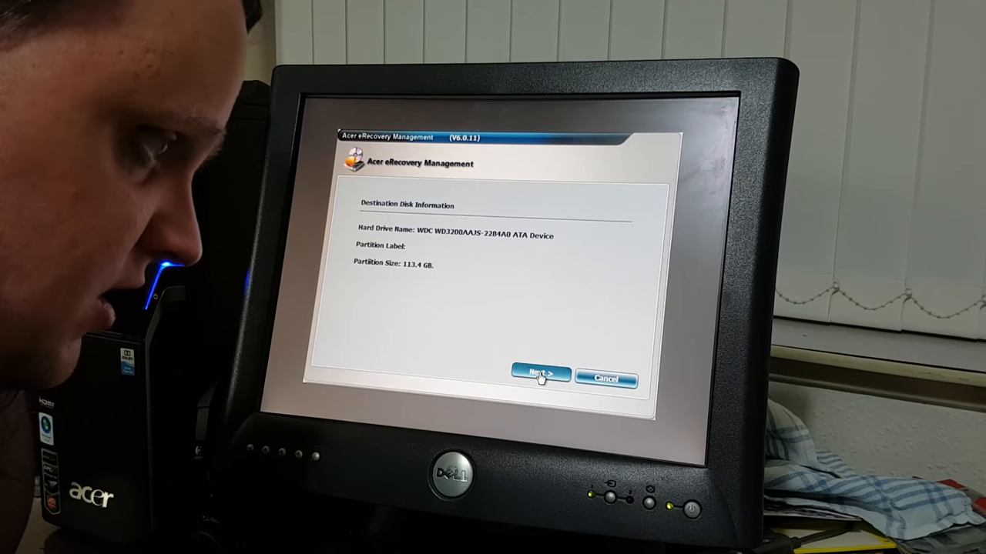
Confirm erasing all data on the destination partition so the factory restore runs.
click(541, 376)
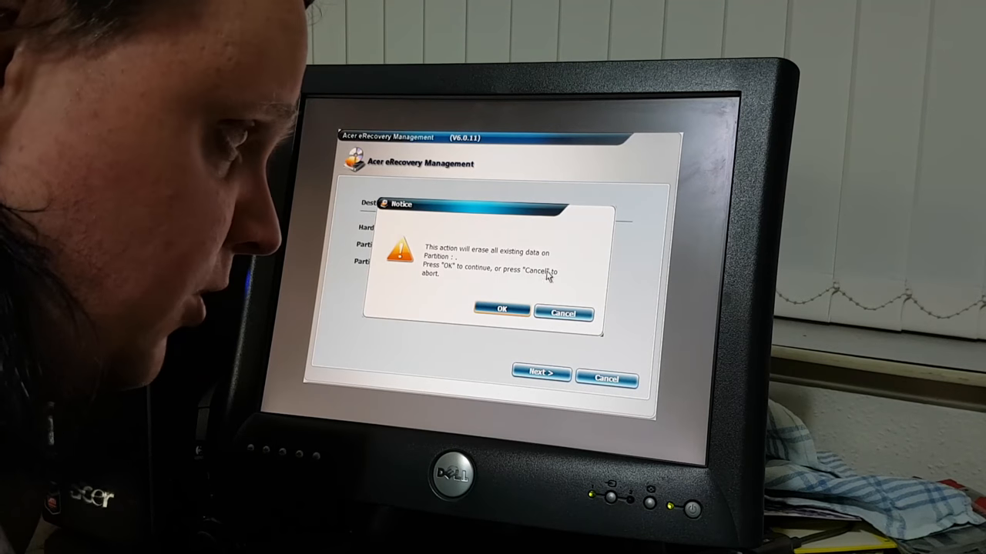
mouse_move(462, 311)
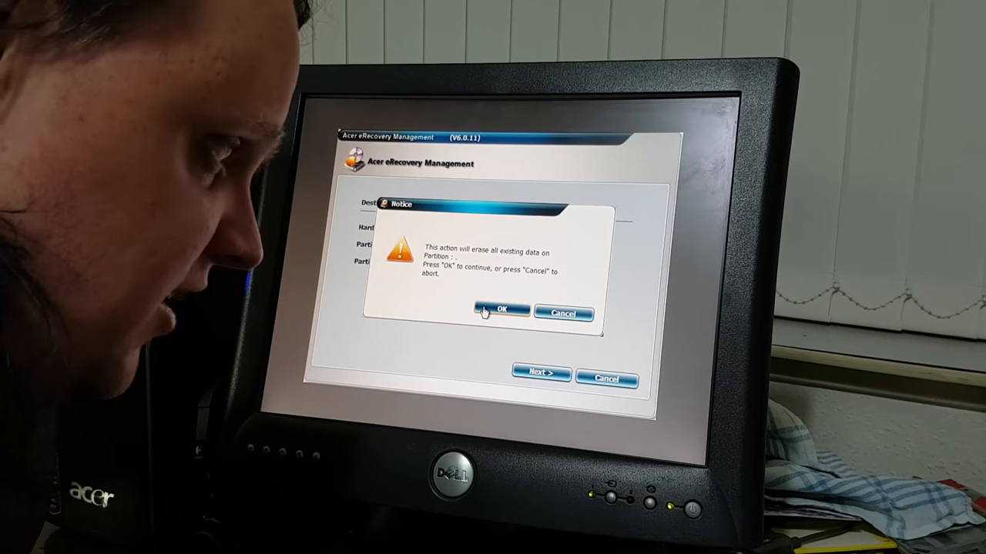
click(501, 310)
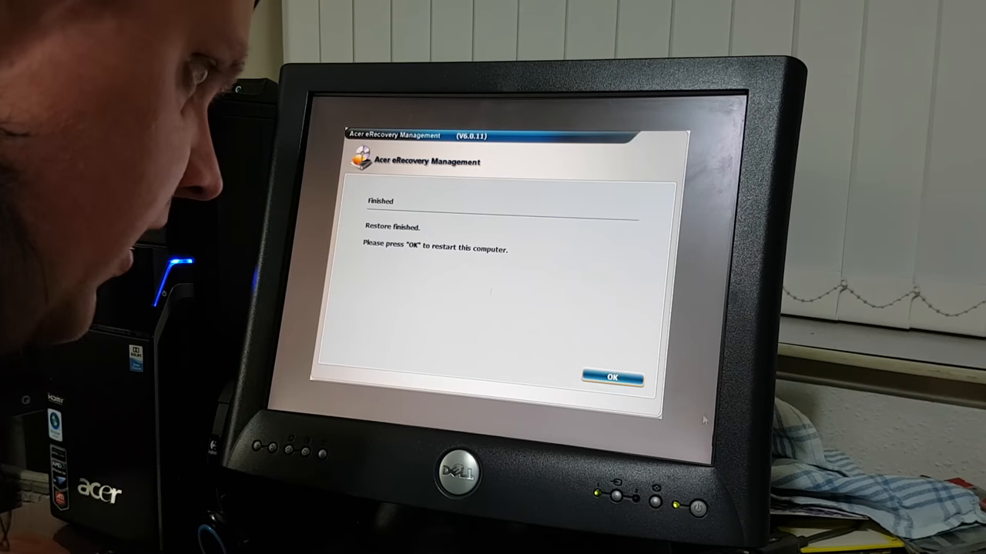
Acknowledge 'Restore finished' and restart the computer.
click(612, 376)
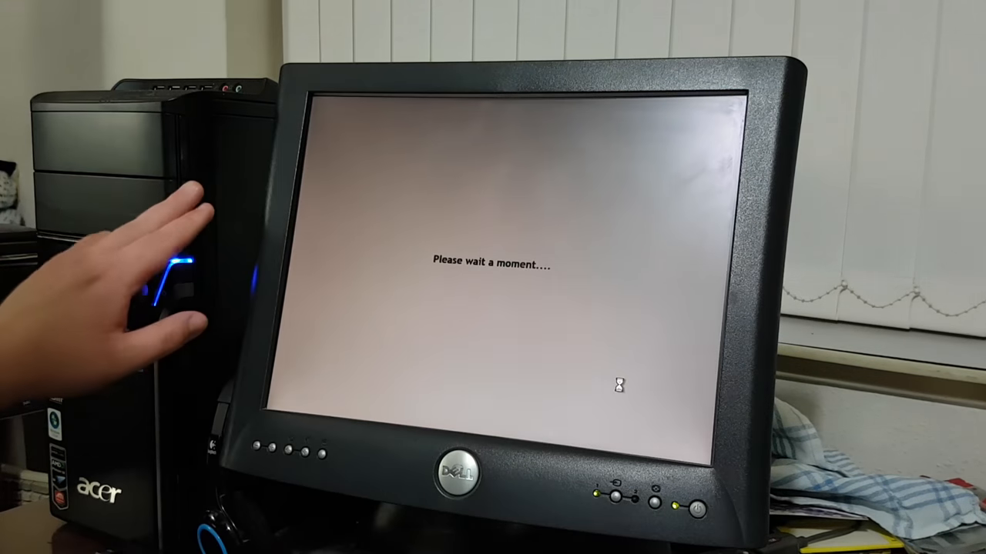